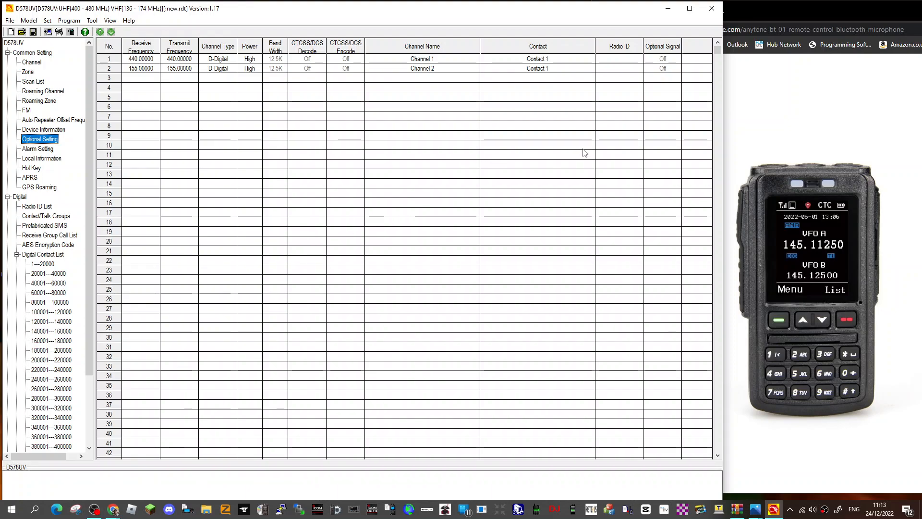
mouse_move(850, 115)
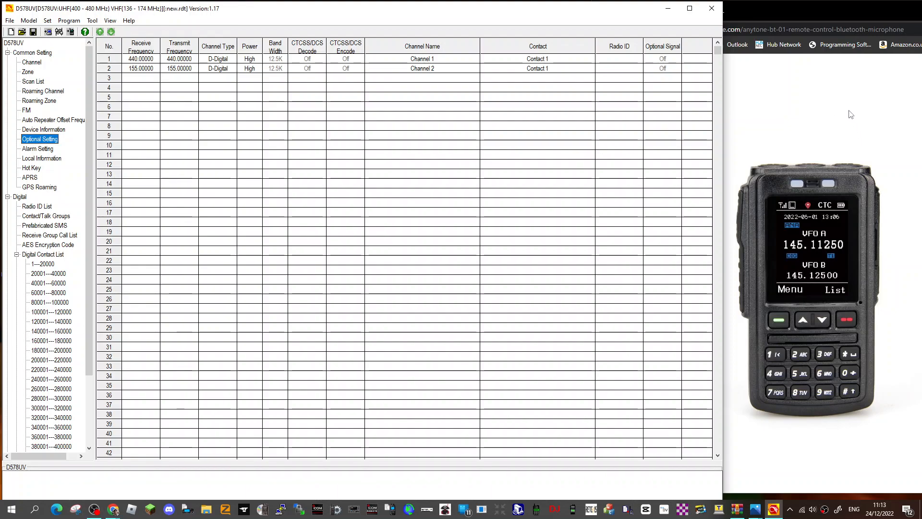
mouse_move(569, 45)
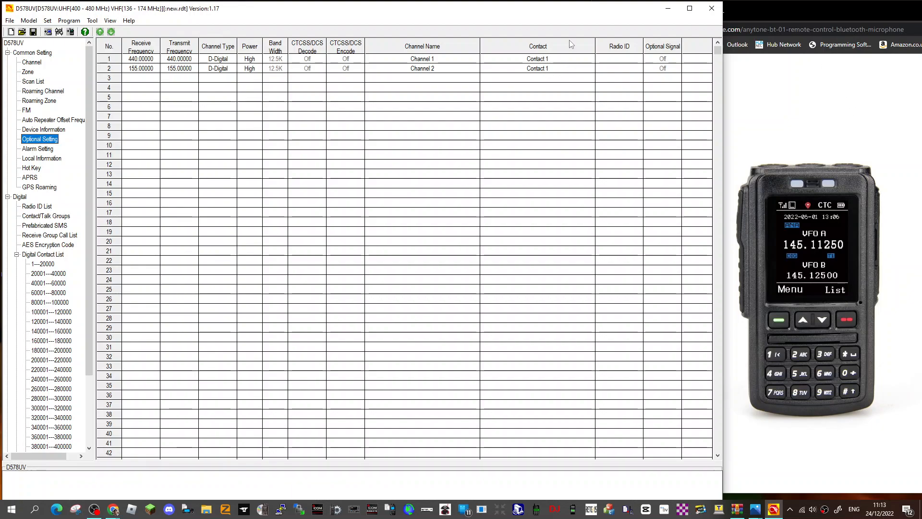
mouse_move(563, 44)
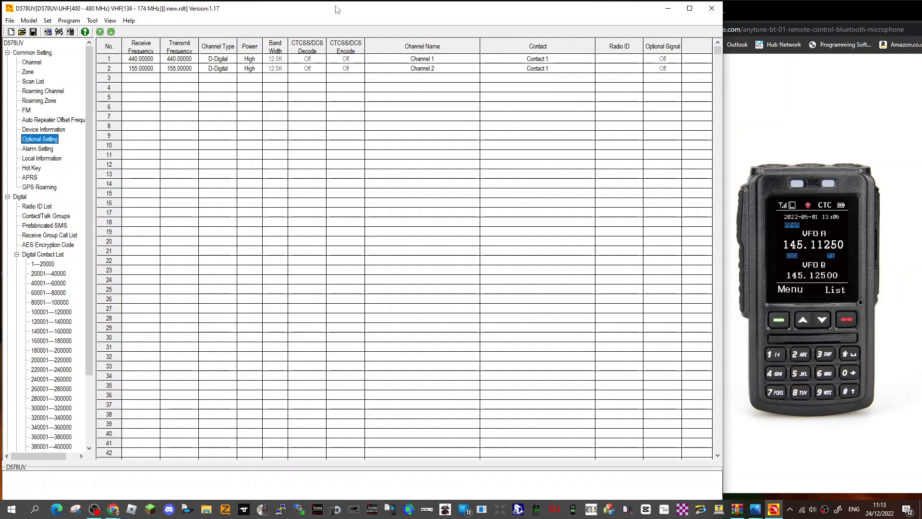
mouse_move(109, 108)
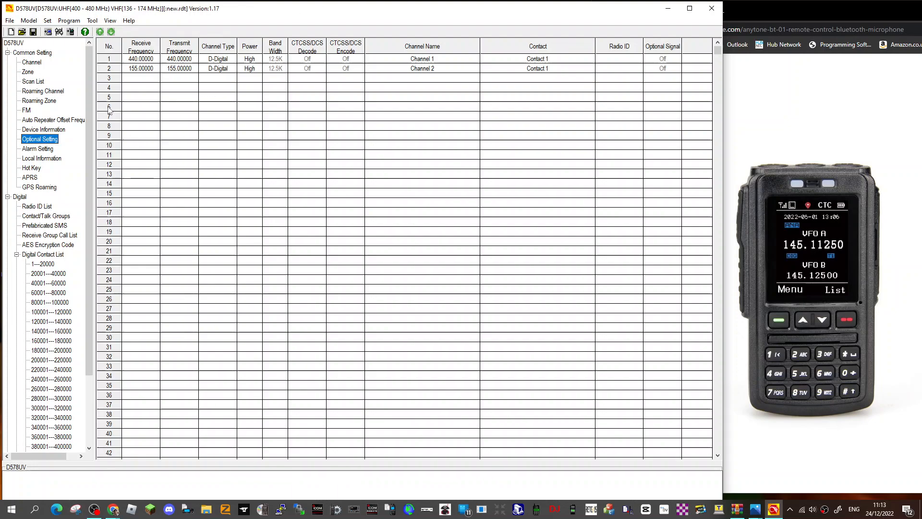
Enable the Bluetooth and Bluetooth handset extra functions in Tool > Options and confirm
left_click(92, 20)
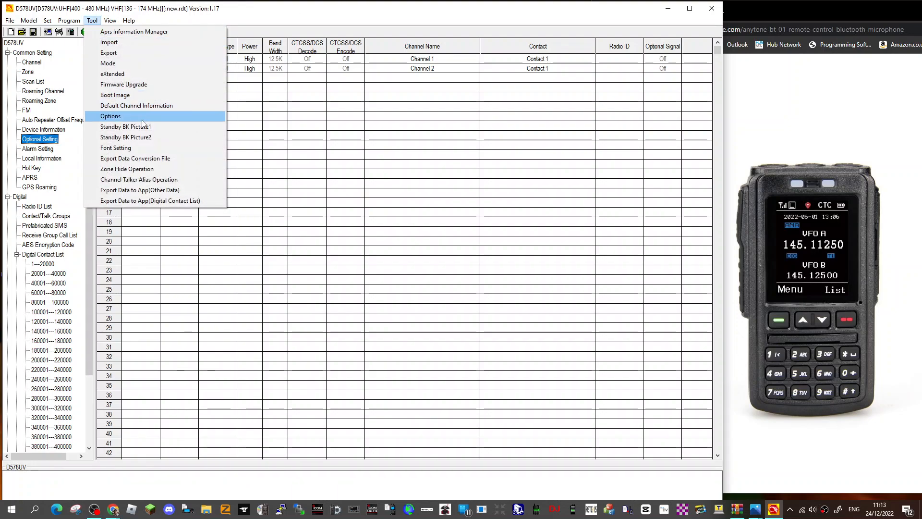
left_click(111, 116)
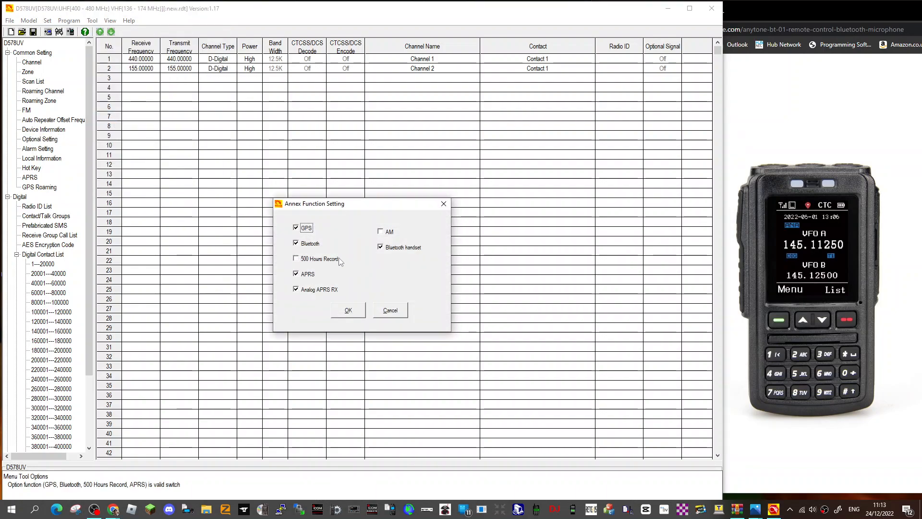
mouse_move(397, 252)
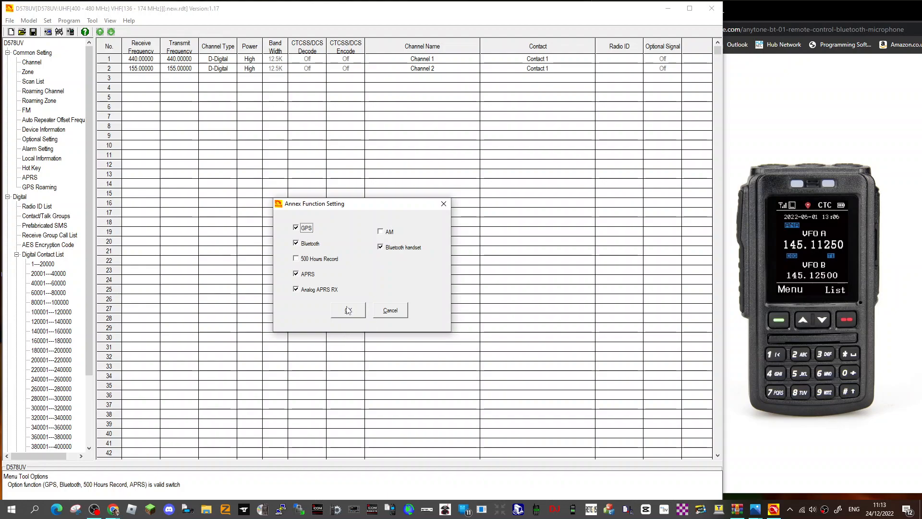
mouse_move(366, 308)
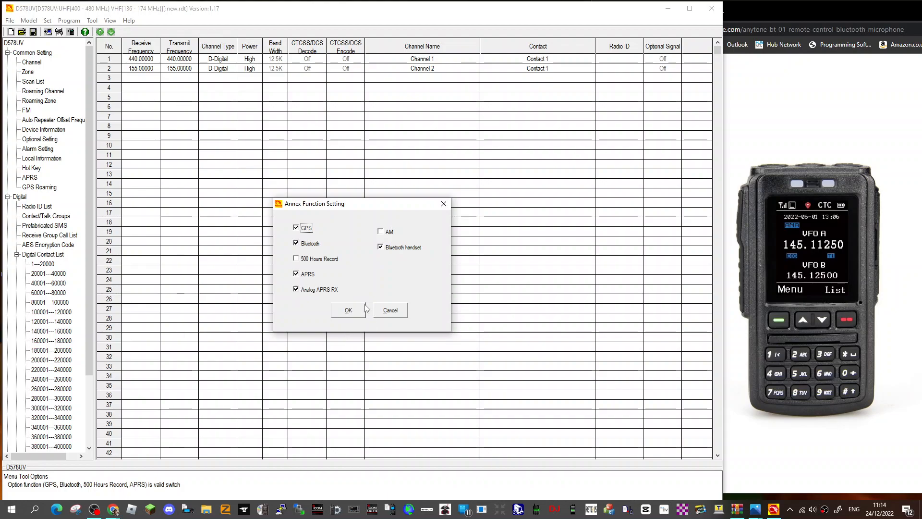
mouse_move(339, 310)
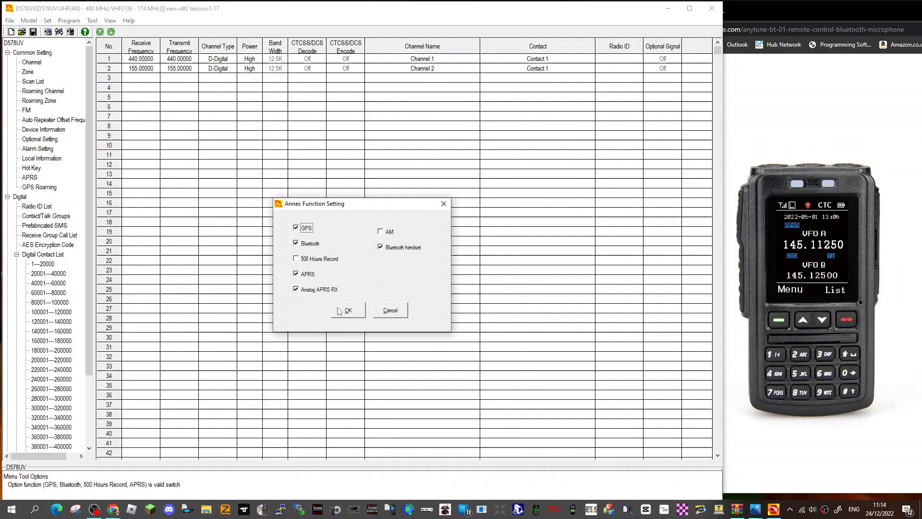
left_click(347, 310)
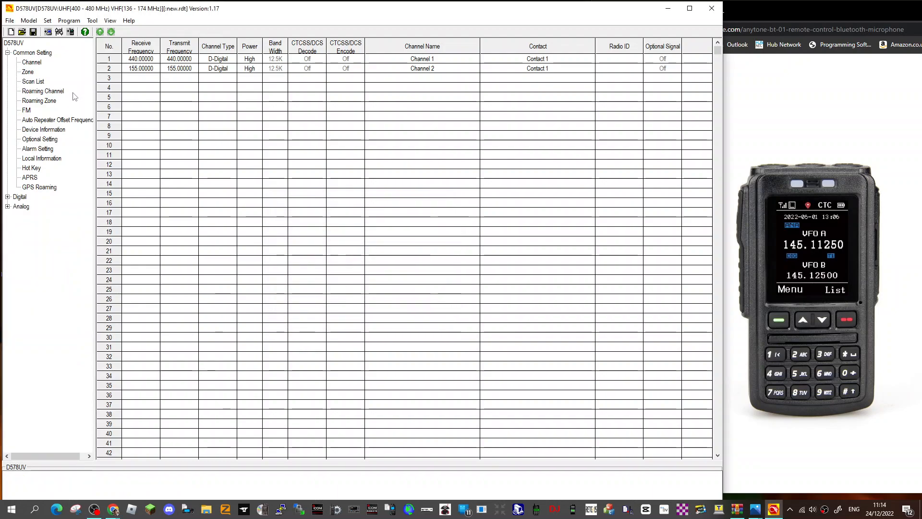
Open the Optional Setting window to reach the BT tab with Backlight Duration set to Always
left_click(39, 139)
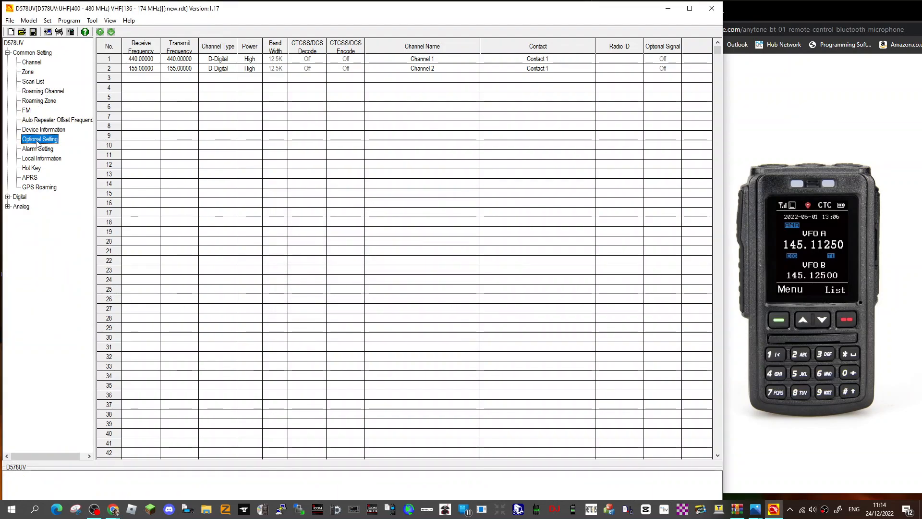
double_click(40, 138)
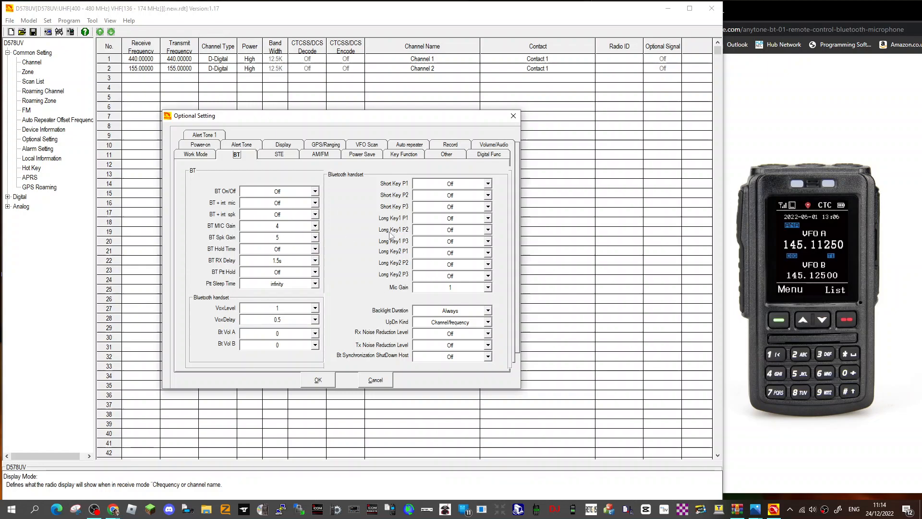
mouse_move(374, 231)
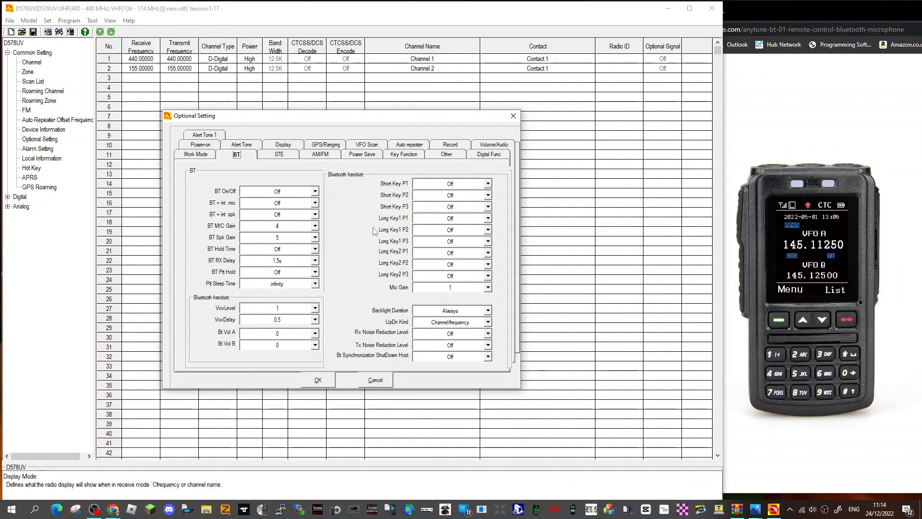
mouse_move(418, 189)
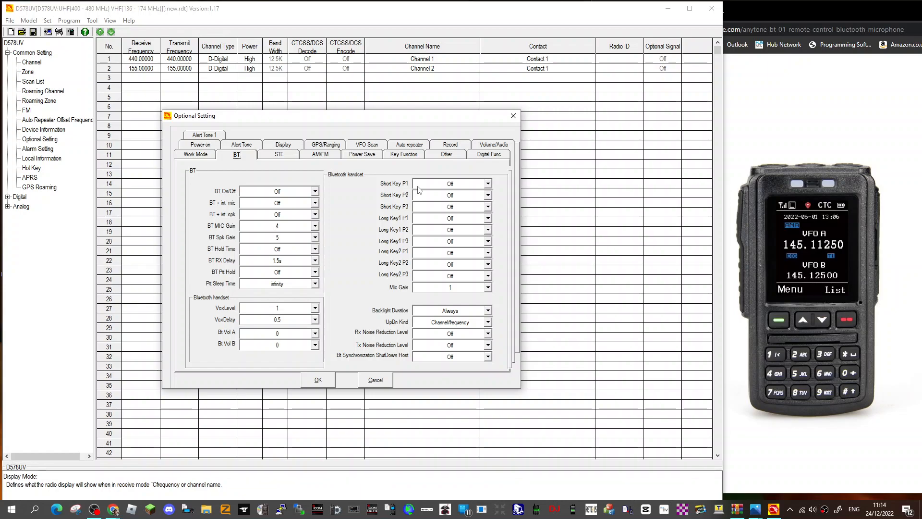
mouse_move(411, 196)
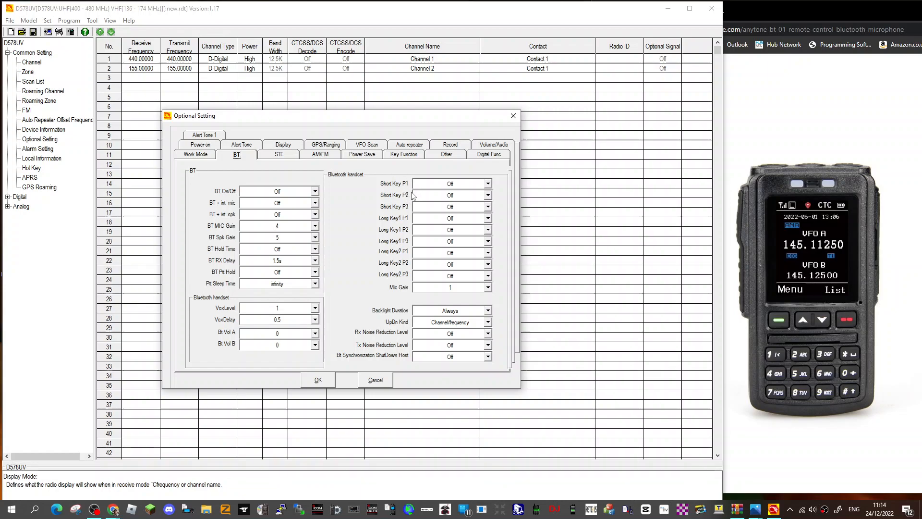
mouse_move(795, 193)
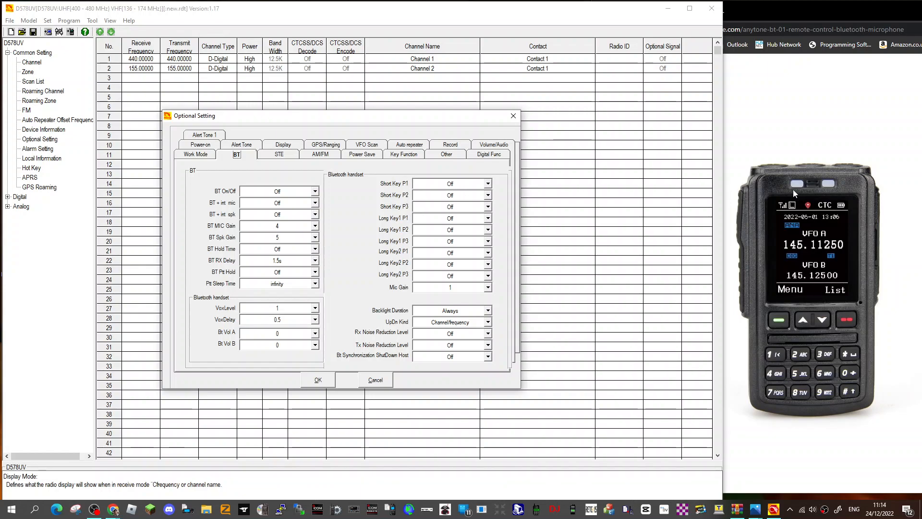
mouse_move(740, 299)
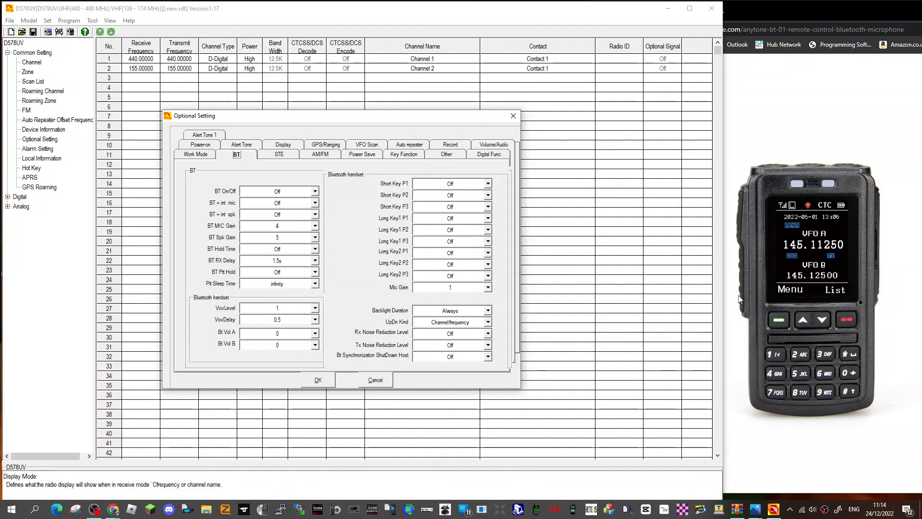
mouse_move(746, 306)
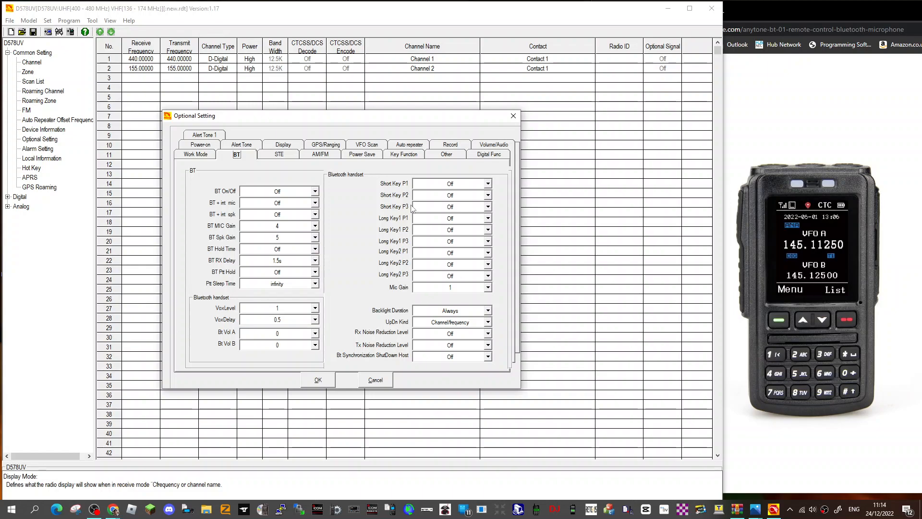
mouse_move(409, 273)
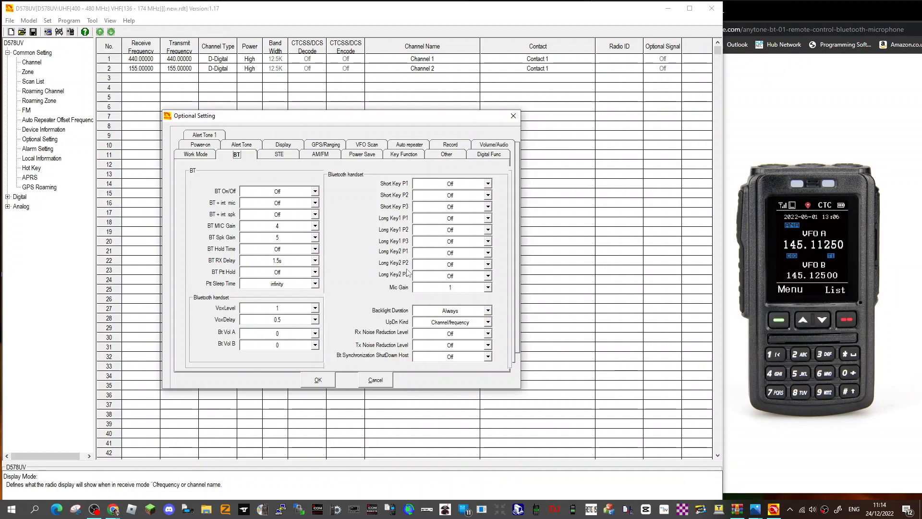
mouse_move(417, 274)
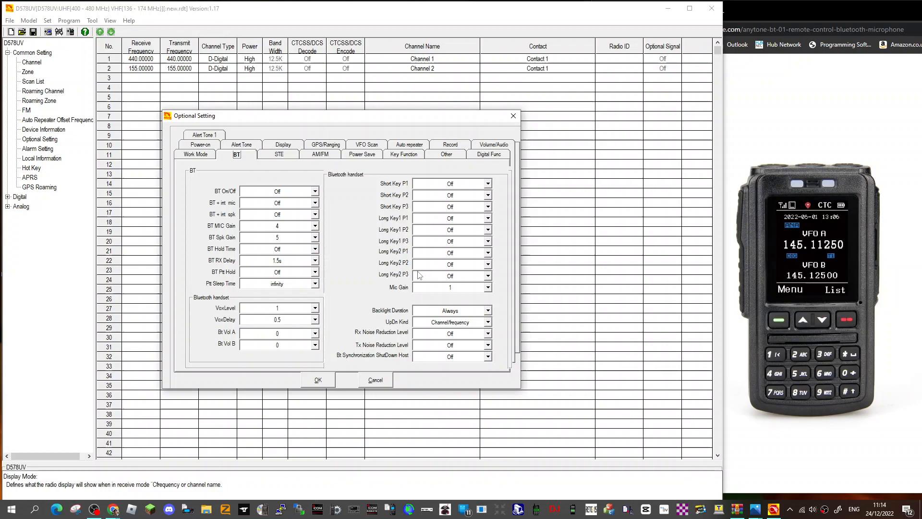
mouse_move(403, 272)
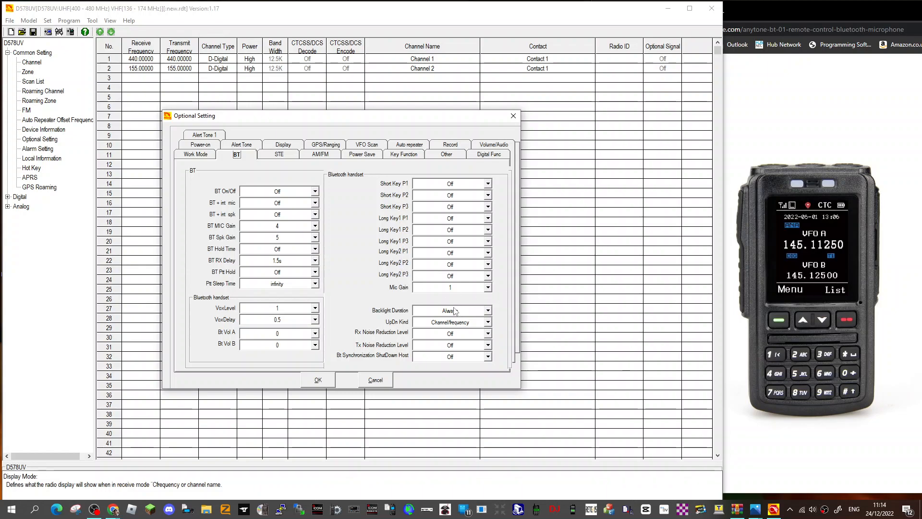
left_click(487, 322)
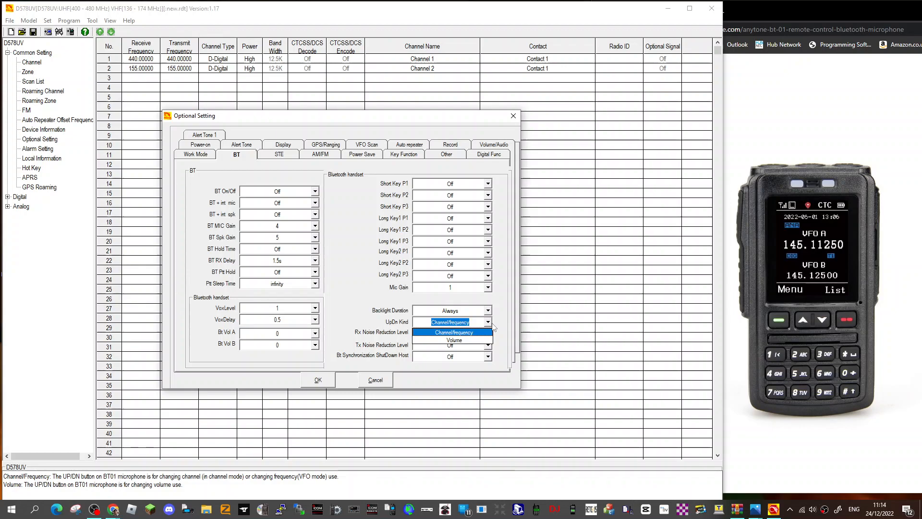
left_click(449, 331)
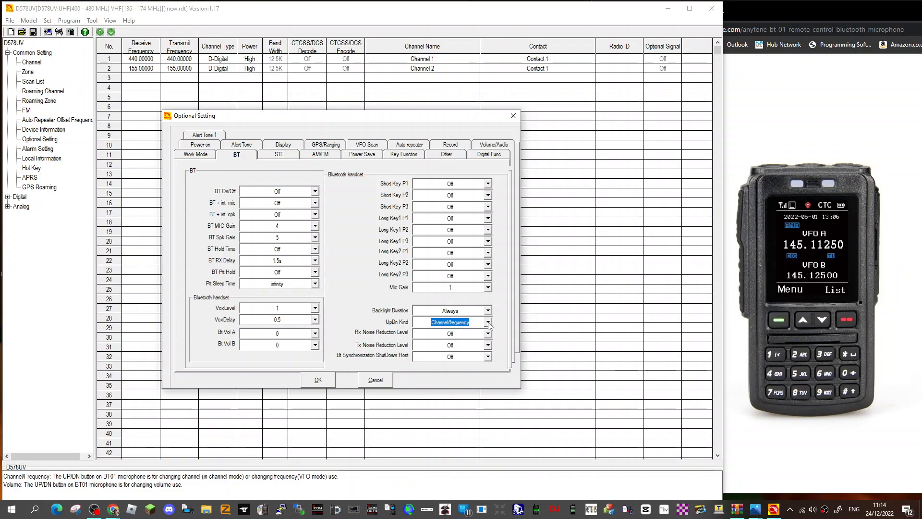
mouse_move(772, 156)
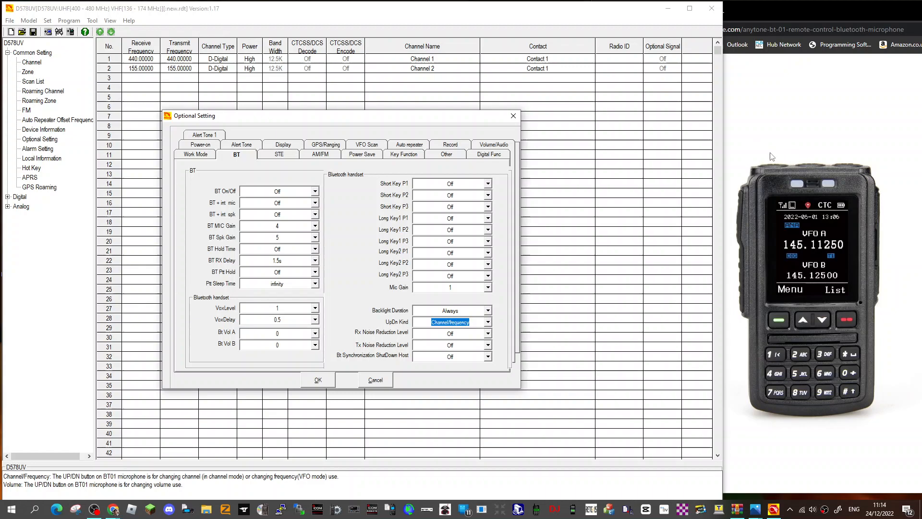
mouse_move(531, 292)
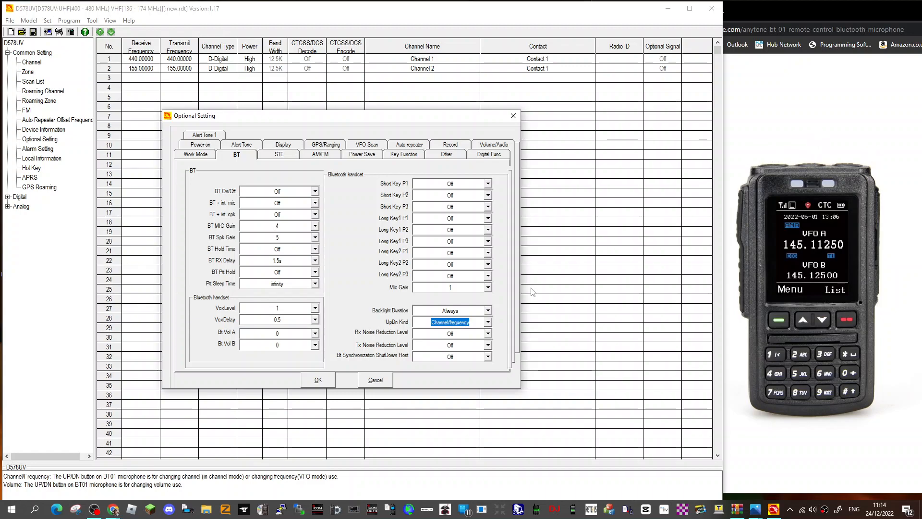
left_click(487, 334)
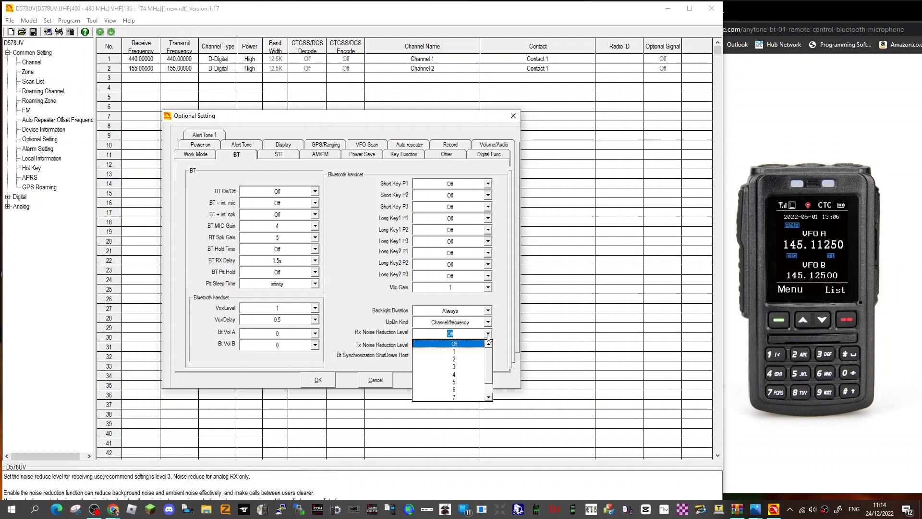
left_click(450, 333)
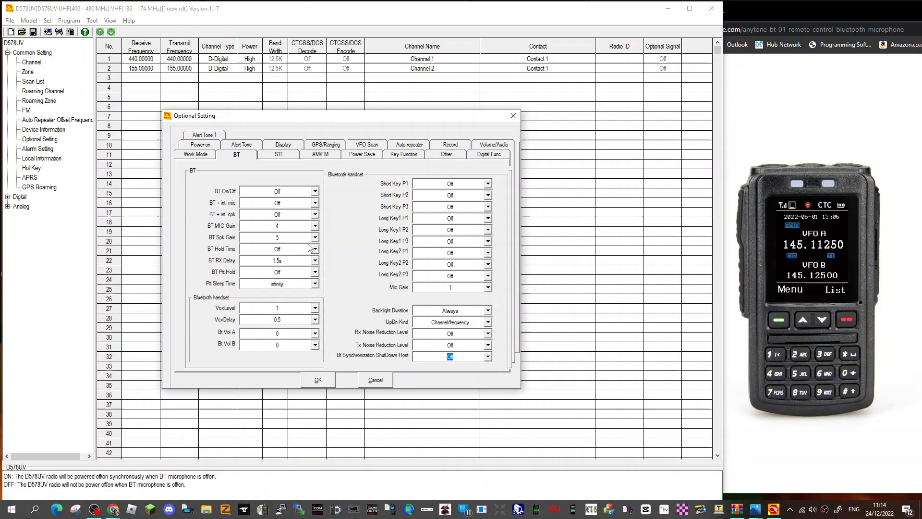
mouse_move(316, 230)
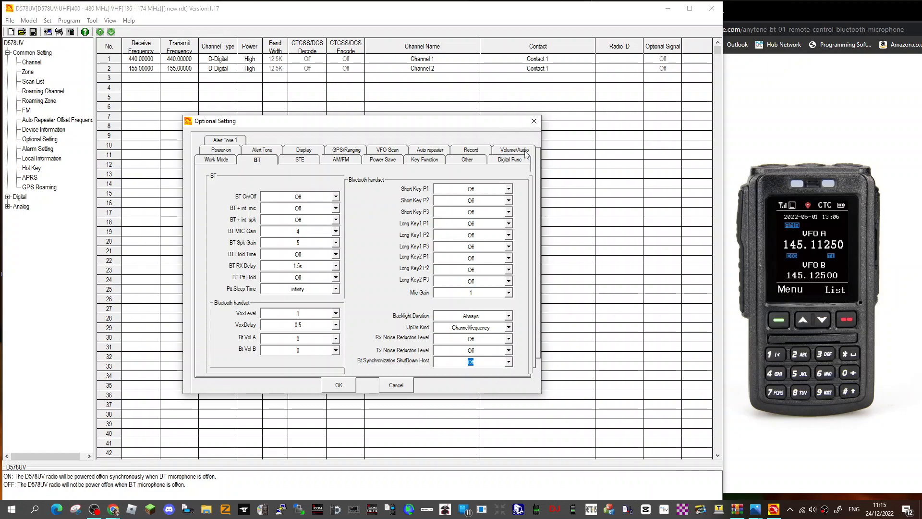
mouse_move(659, 155)
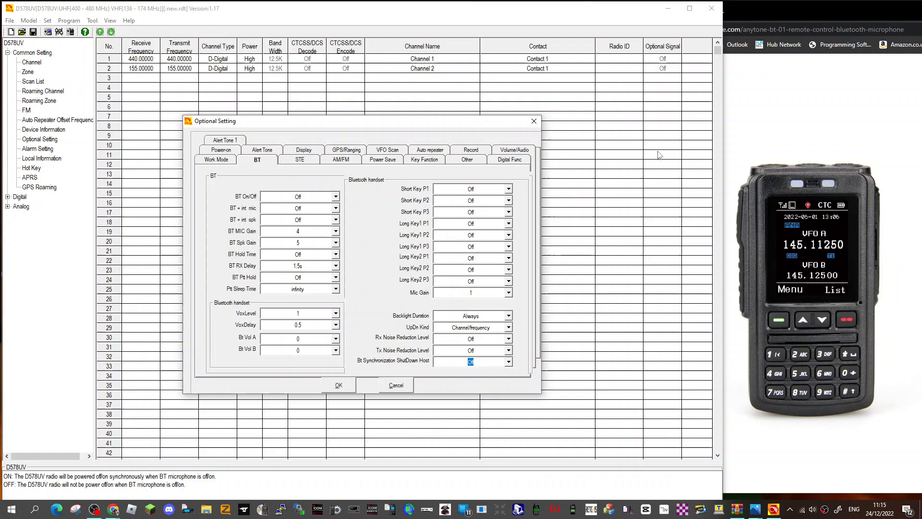
mouse_move(823, 94)
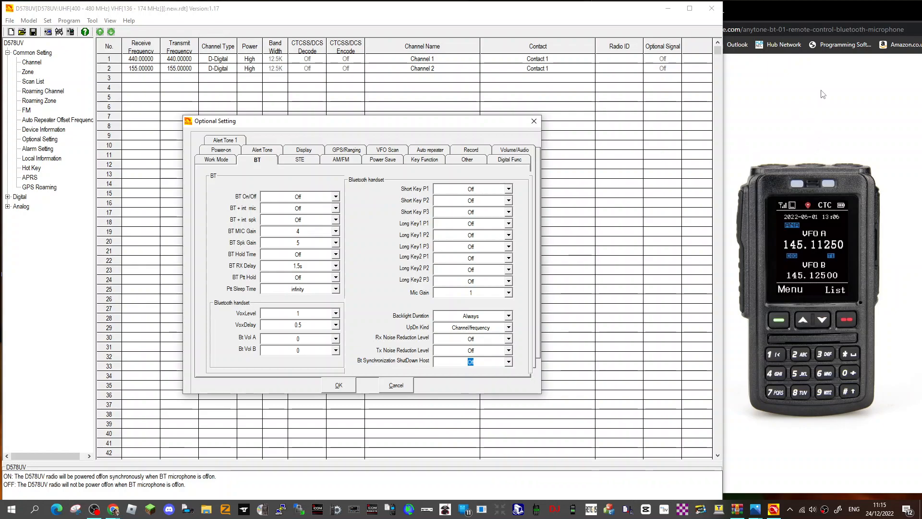
mouse_move(710, 172)
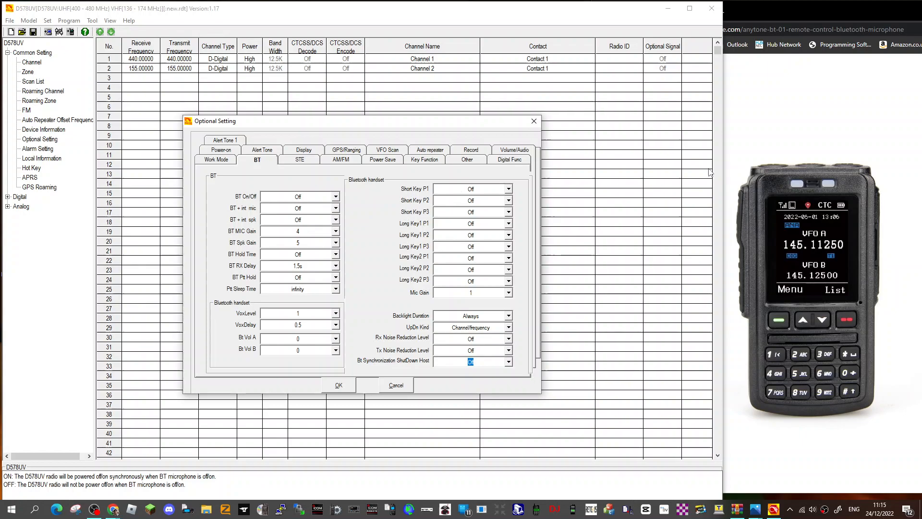
mouse_move(645, 143)
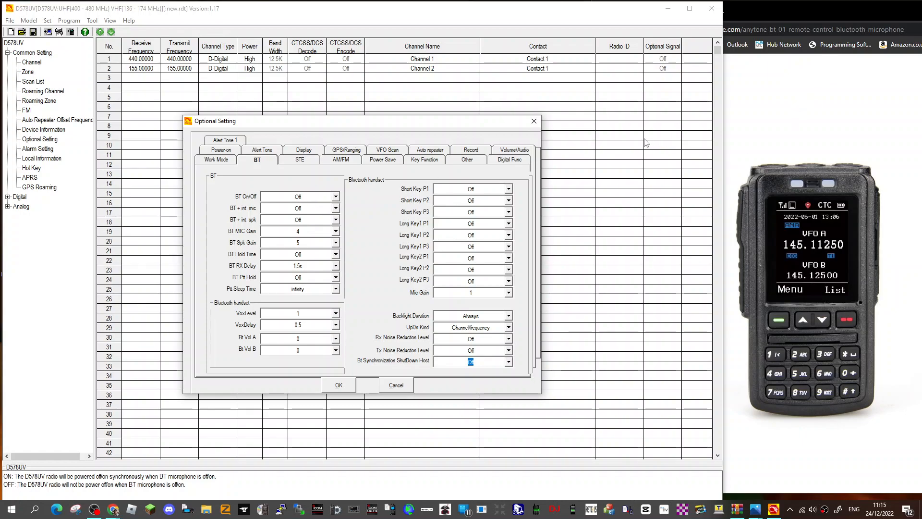
mouse_move(134, 108)
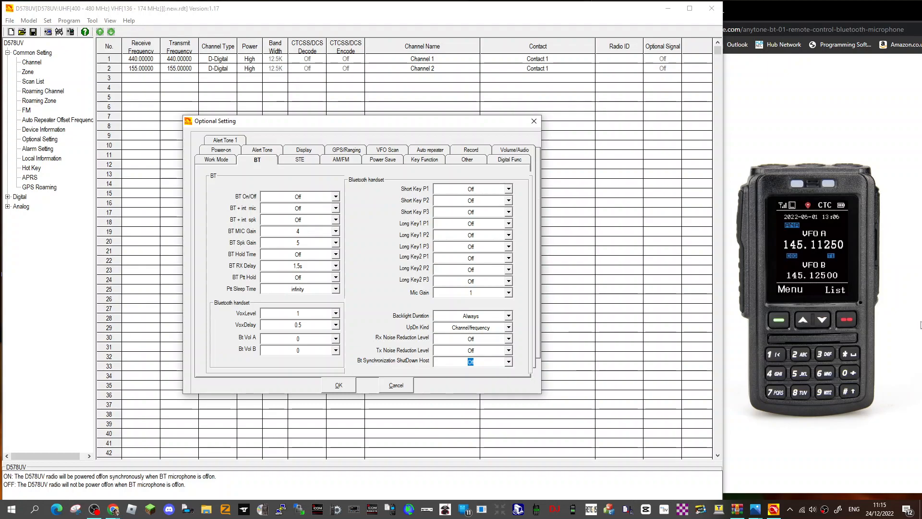
mouse_move(882, 287)
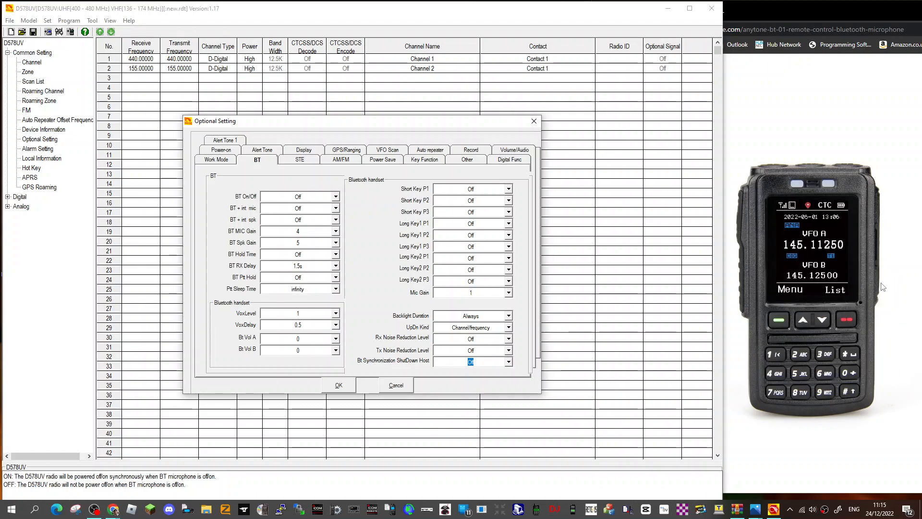
mouse_move(828, 255)
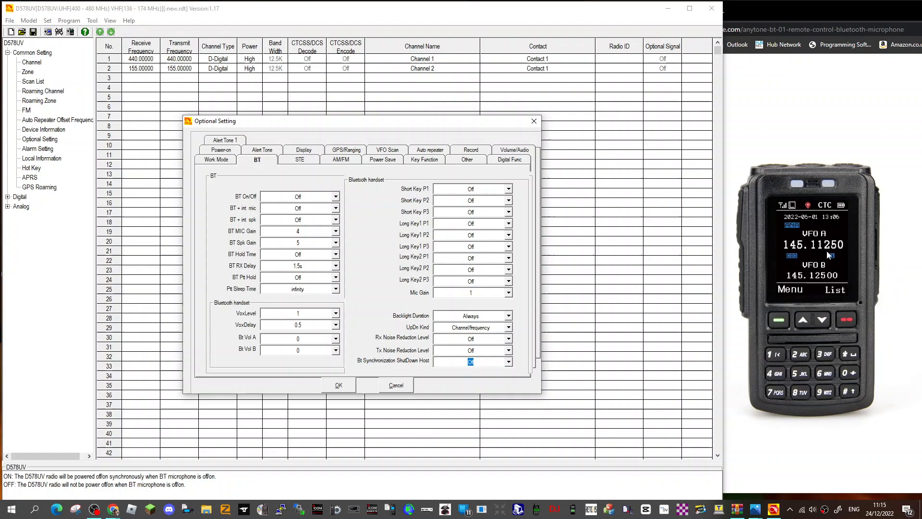
mouse_move(888, 286)
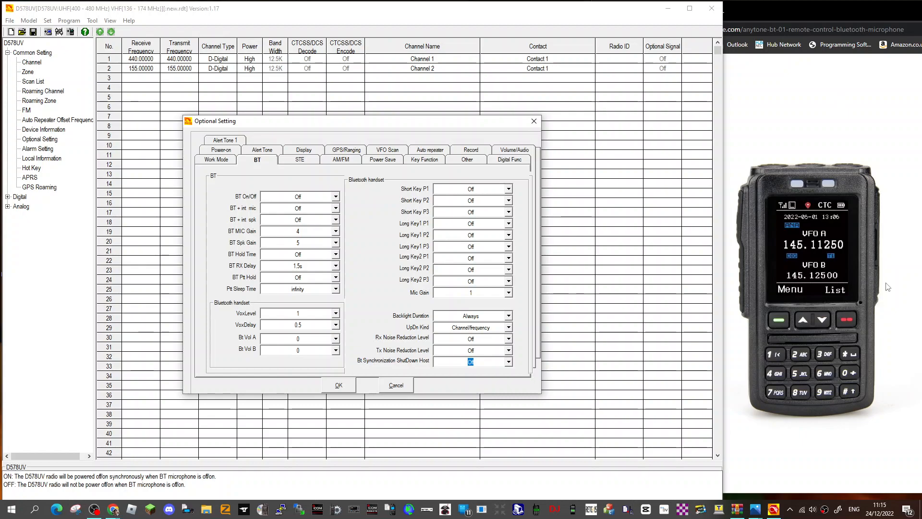
mouse_move(766, 459)
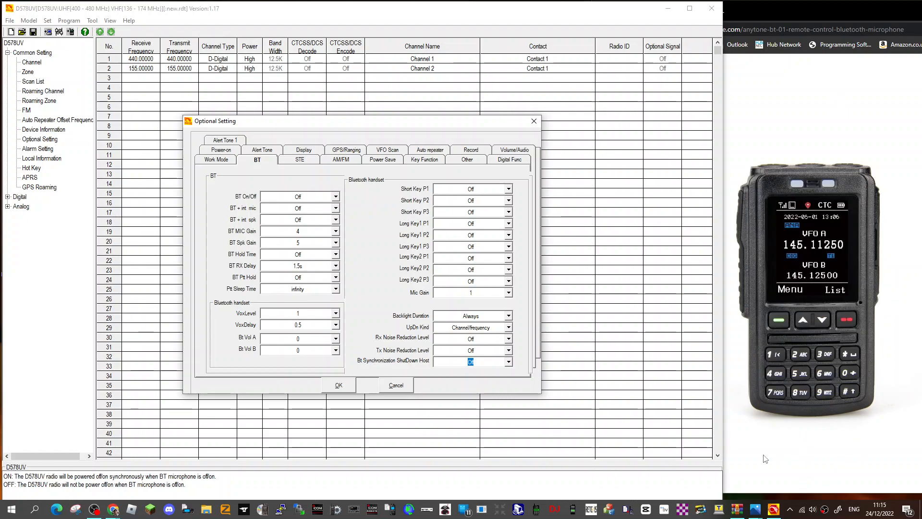
mouse_move(894, 273)
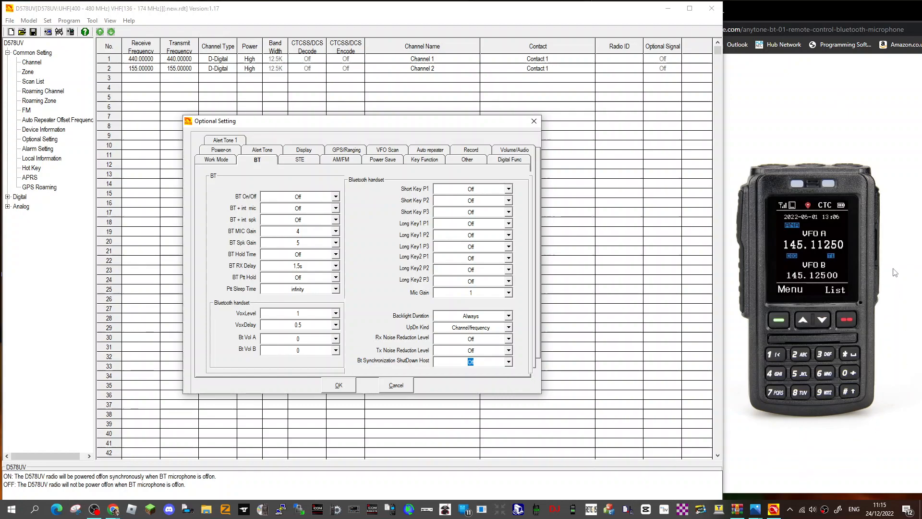
mouse_move(823, 320)
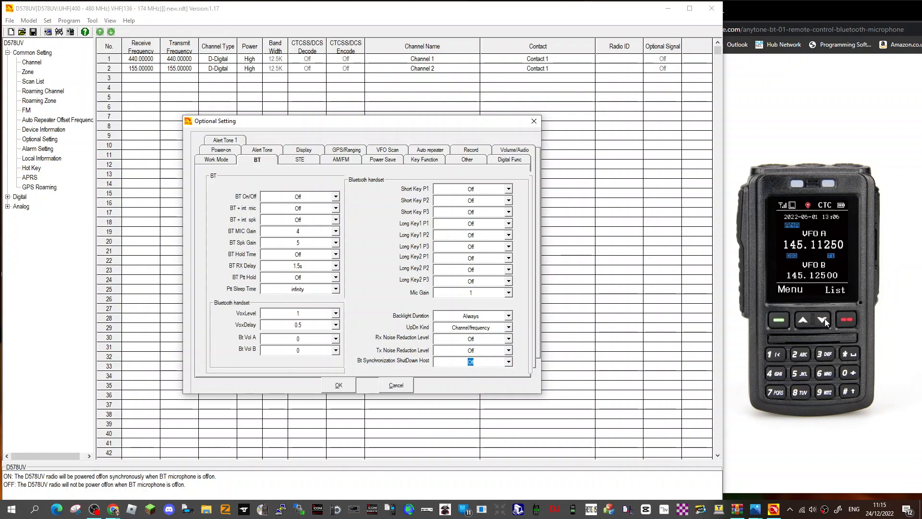
mouse_move(306, 133)
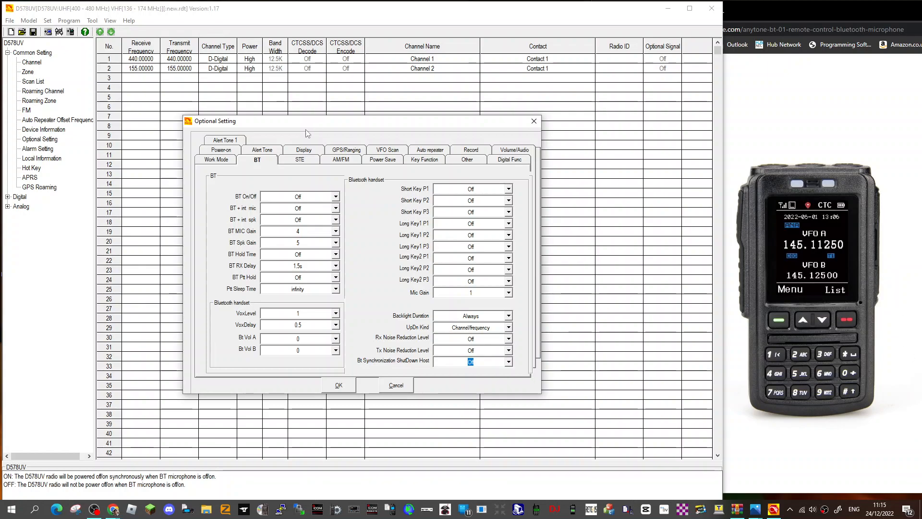
mouse_move(138, 86)
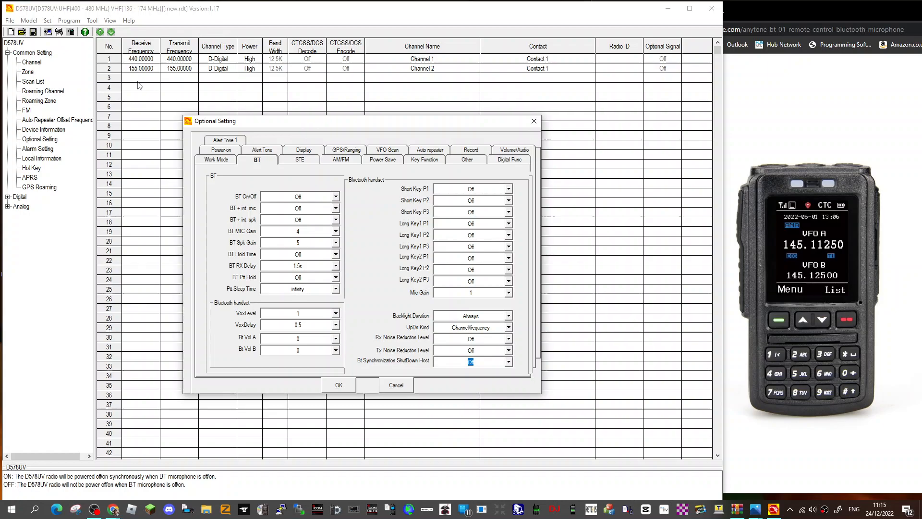